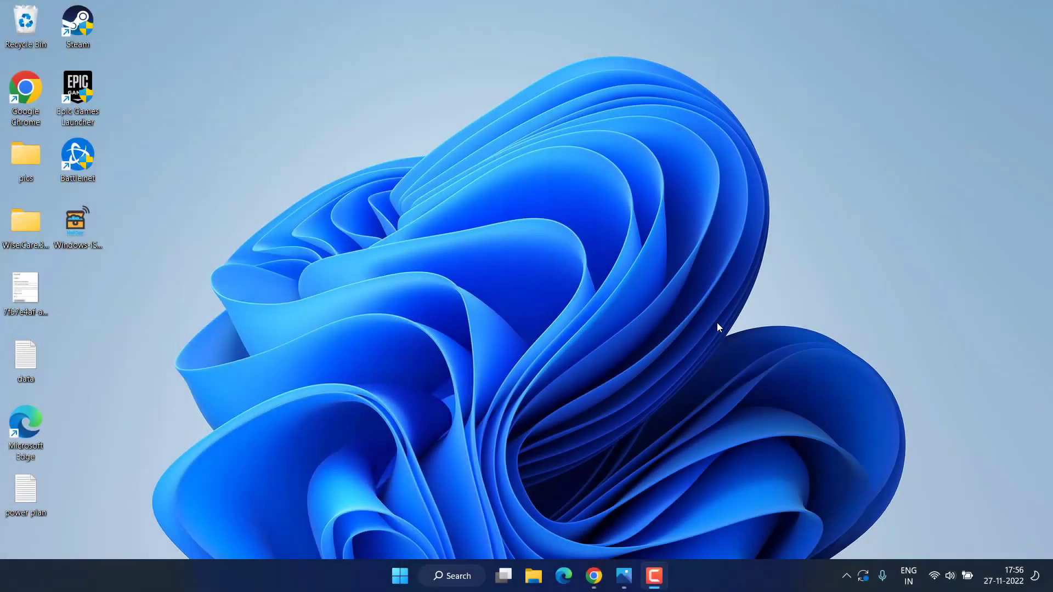
mouse_move(714, 500)
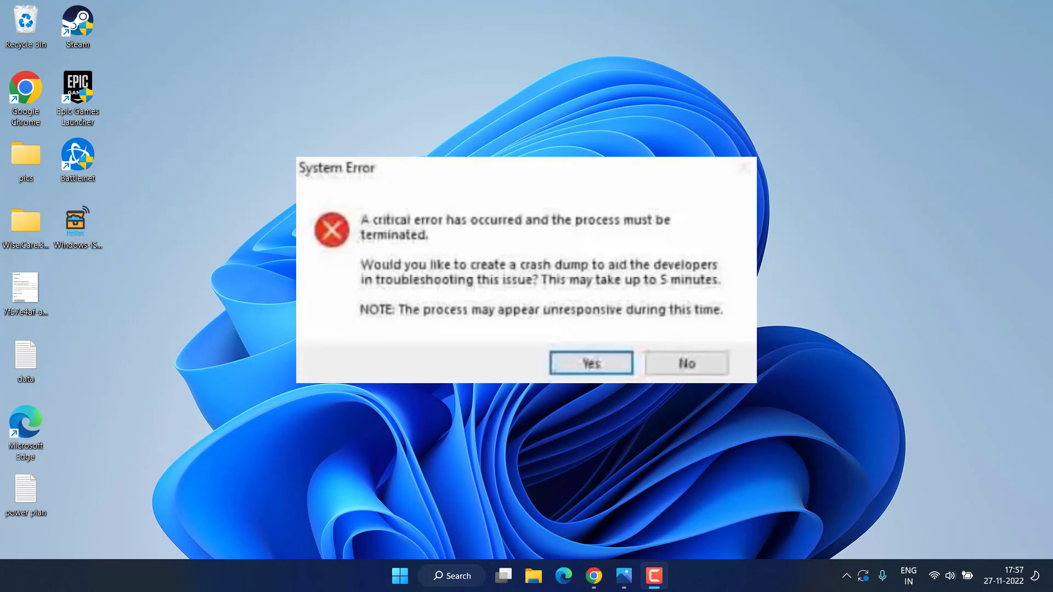
Step: Open Programs and Features with appwiz.cpl from Run and select Riot Vanguard for uninstalling
right_click(400, 576)
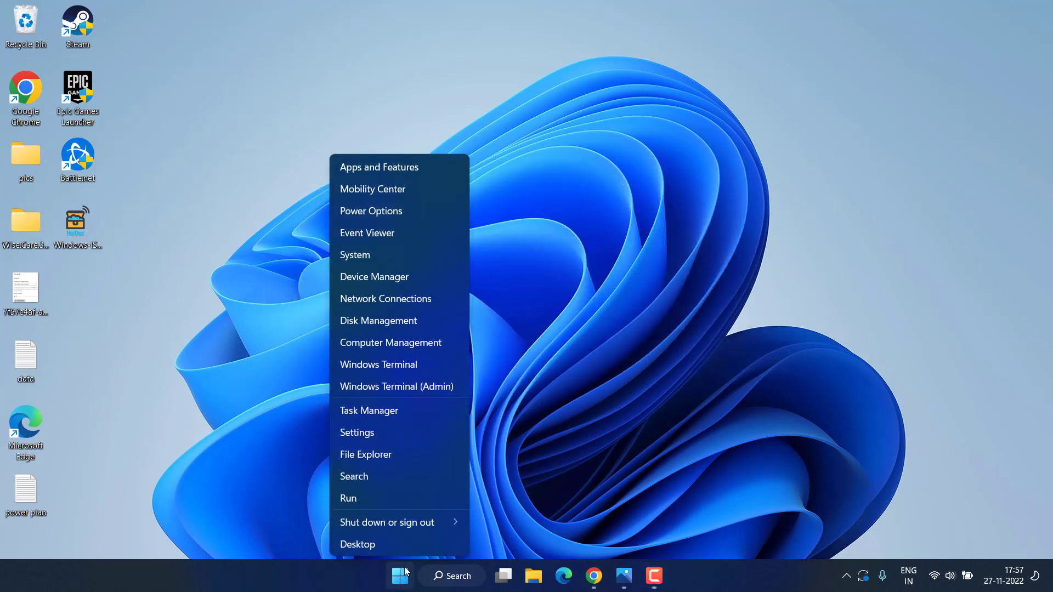
left_click(348, 498)
type("appwiz.cpl")
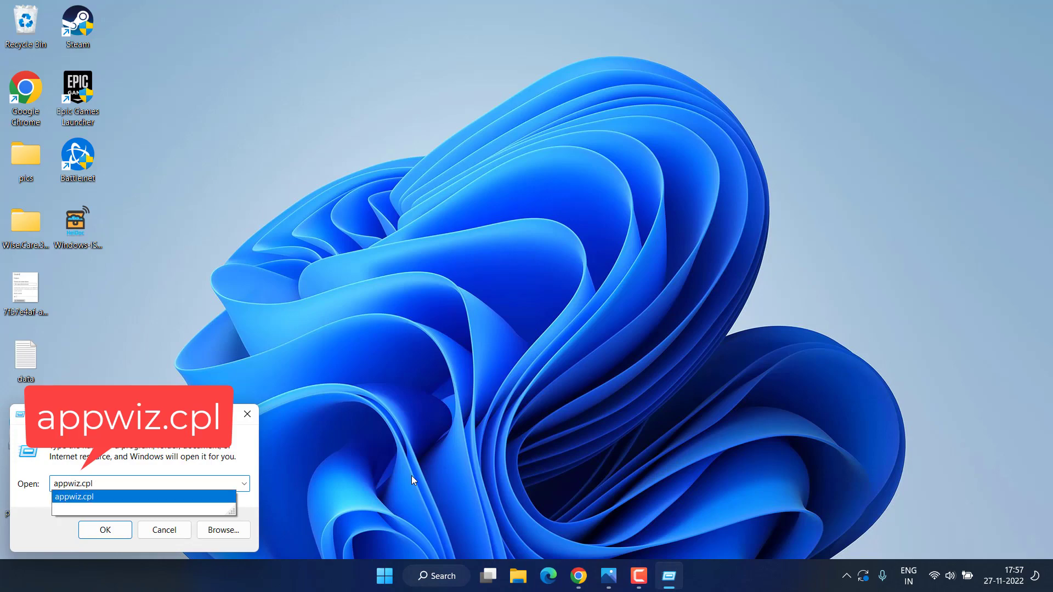
left_click(105, 530)
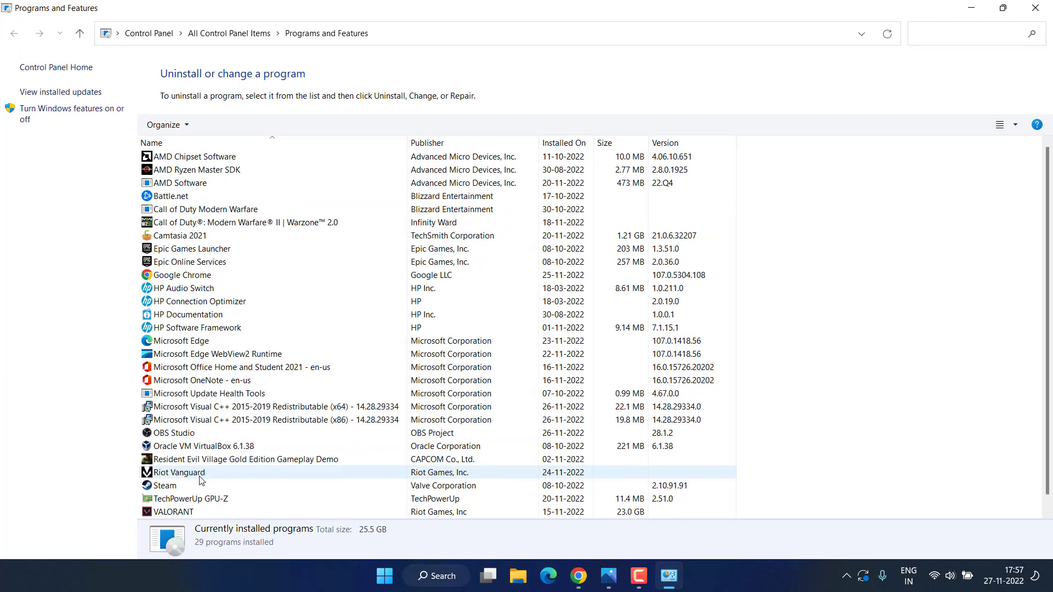
left_click(177, 472)
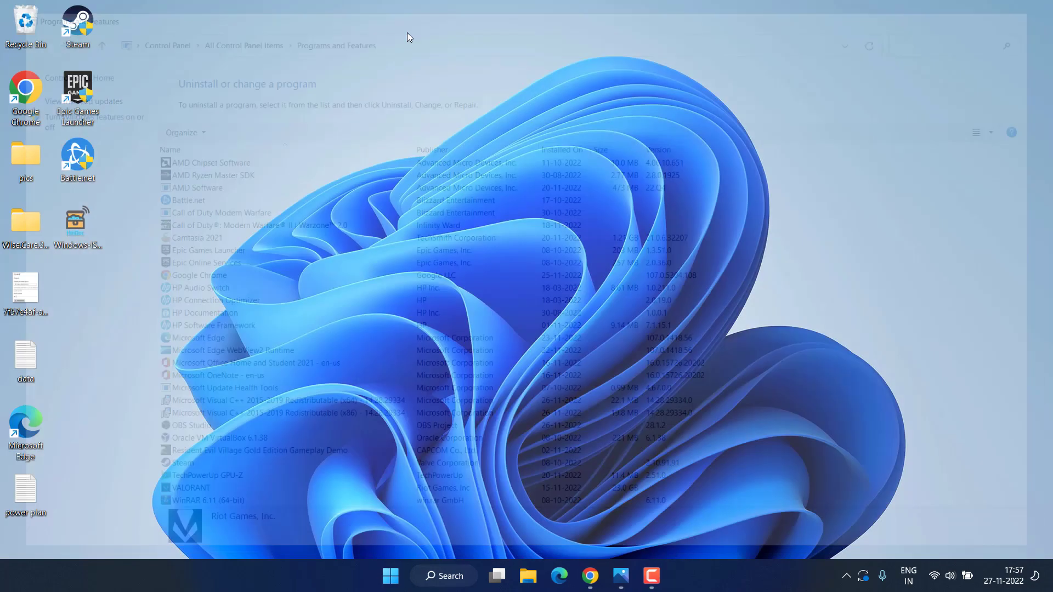
Step: Save the VALORANT installer from playvalorant.com to the desktop in Chrome and run it
left_click(589, 575)
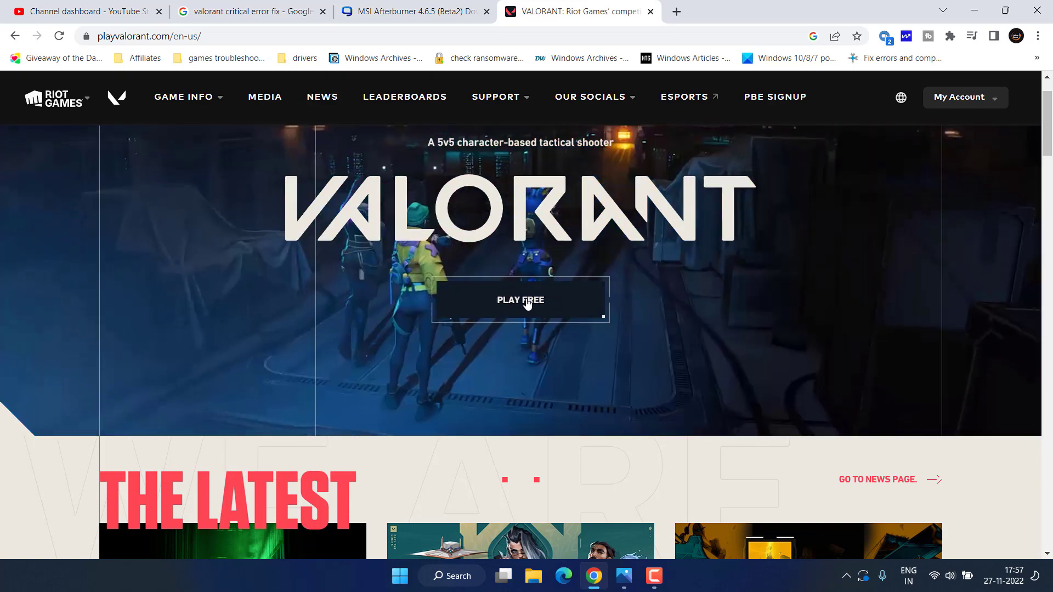
left_click(519, 300)
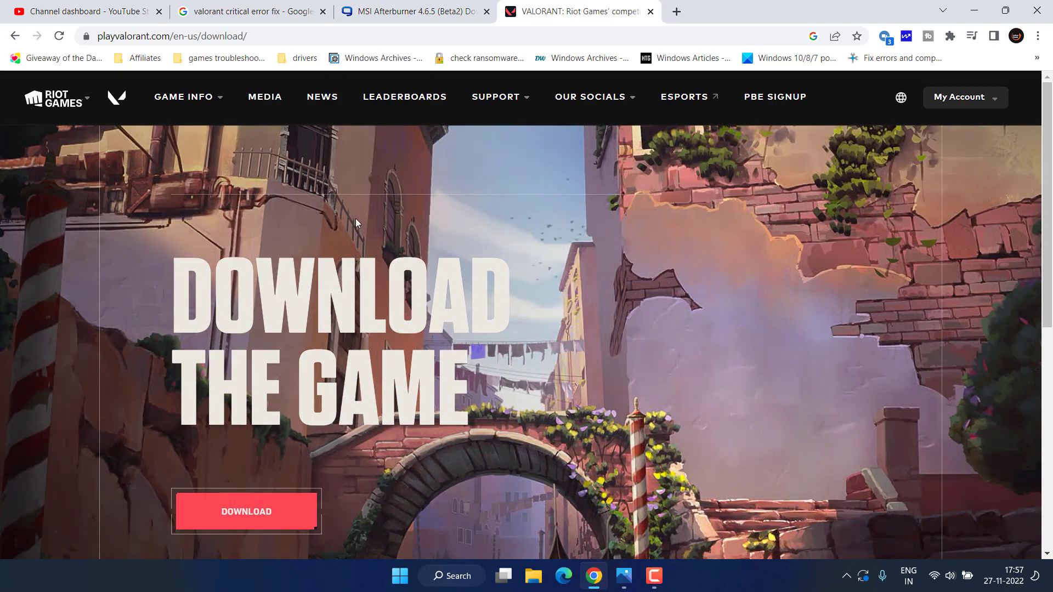
mouse_move(327, 222)
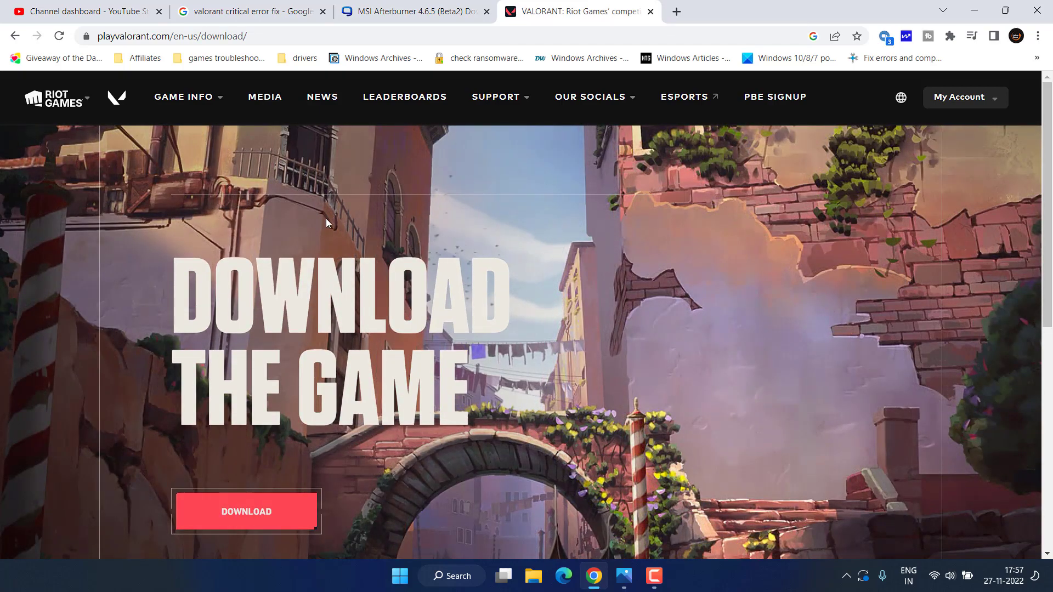
left_click(962, 97)
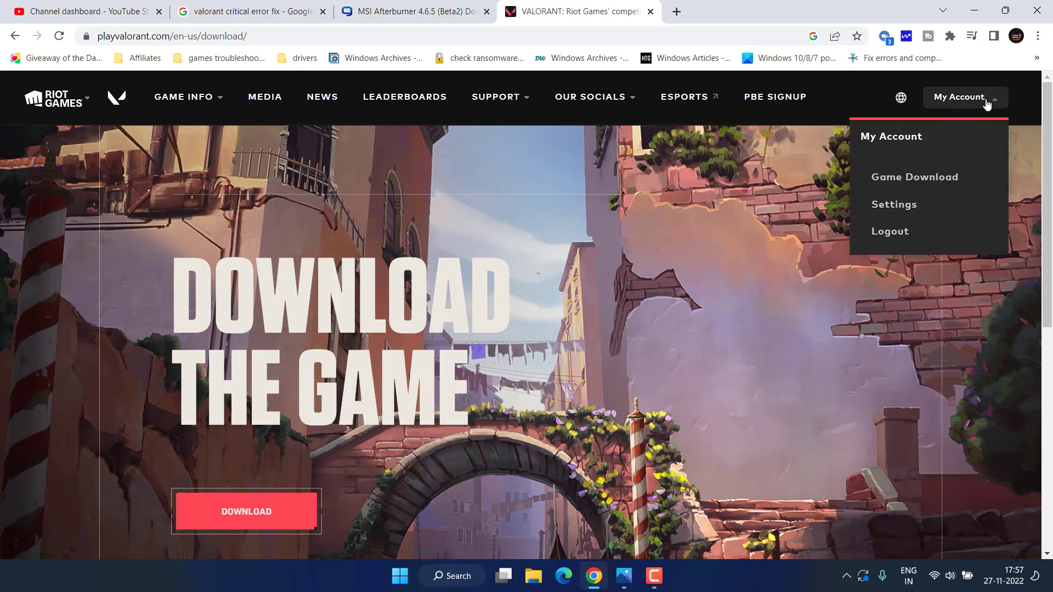
mouse_move(897, 150)
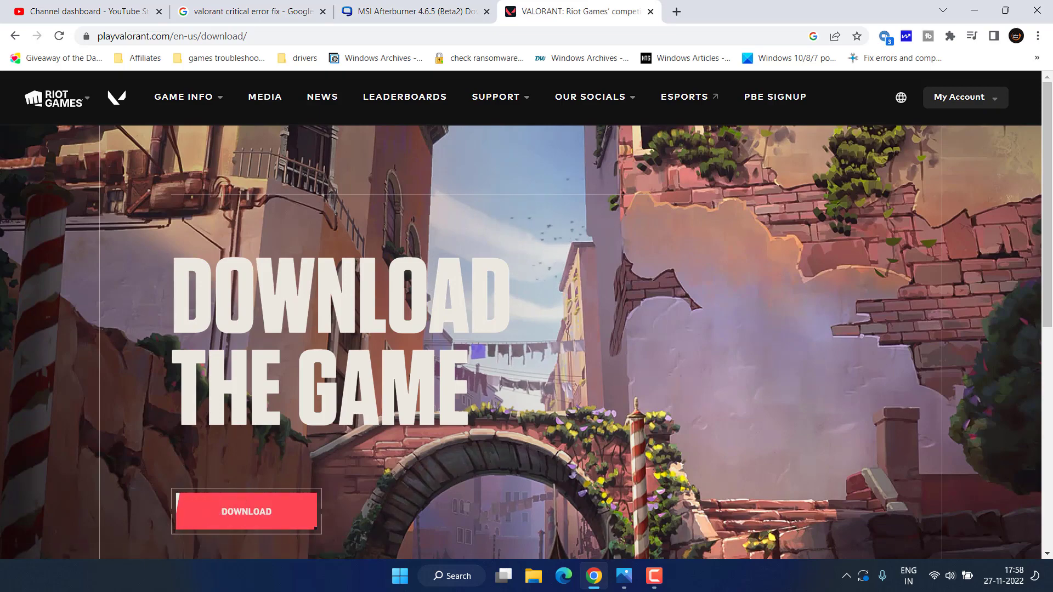
left_click(246, 511)
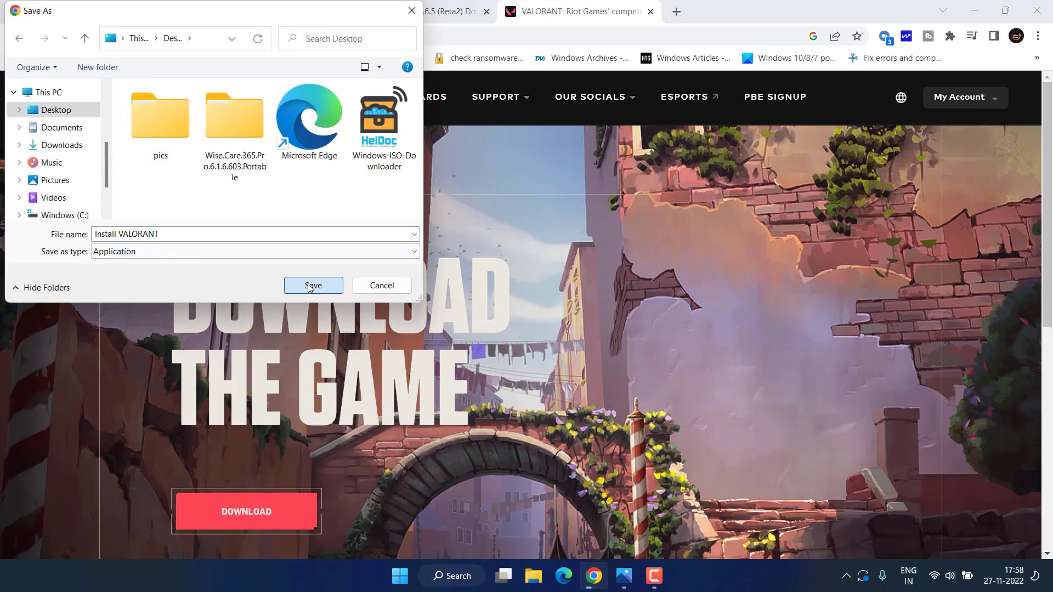
left_click(313, 285)
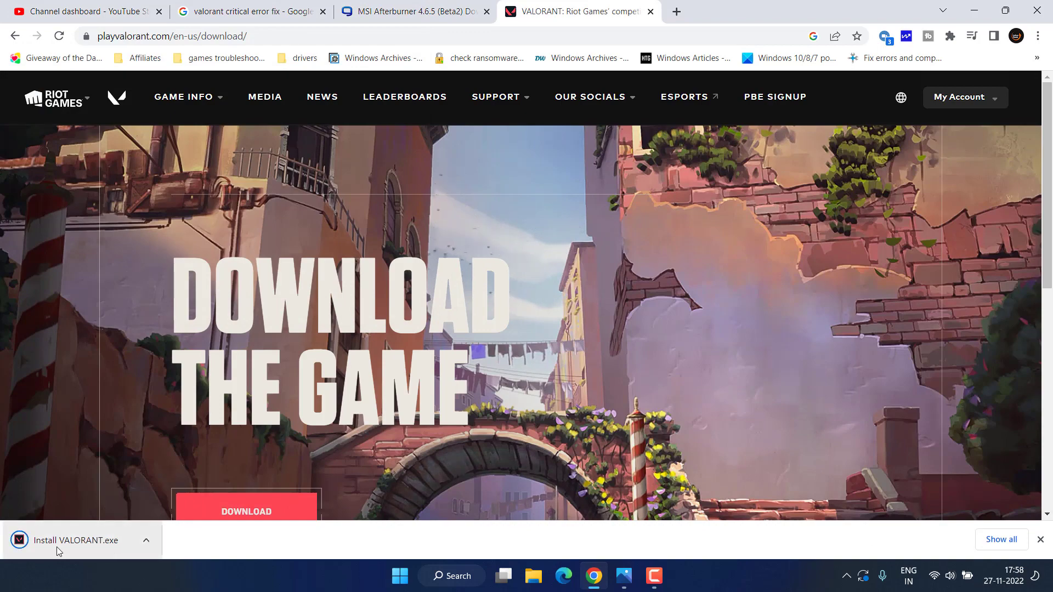
left_click(78, 540)
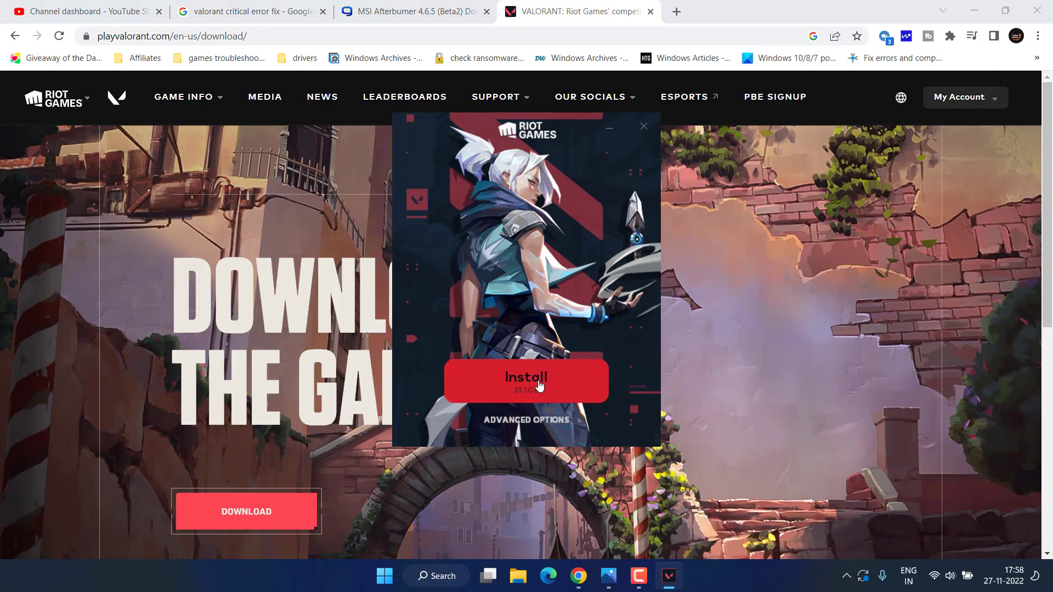
Step: Start the VALORANT installation from the Riot Games installer window
left_click(642, 125)
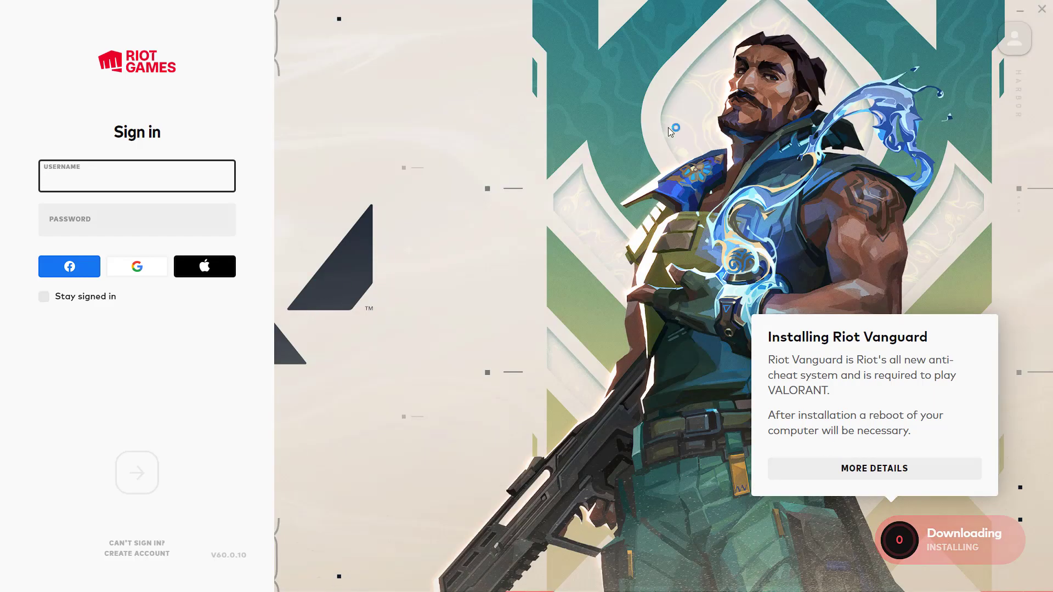
mouse_move(769, 443)
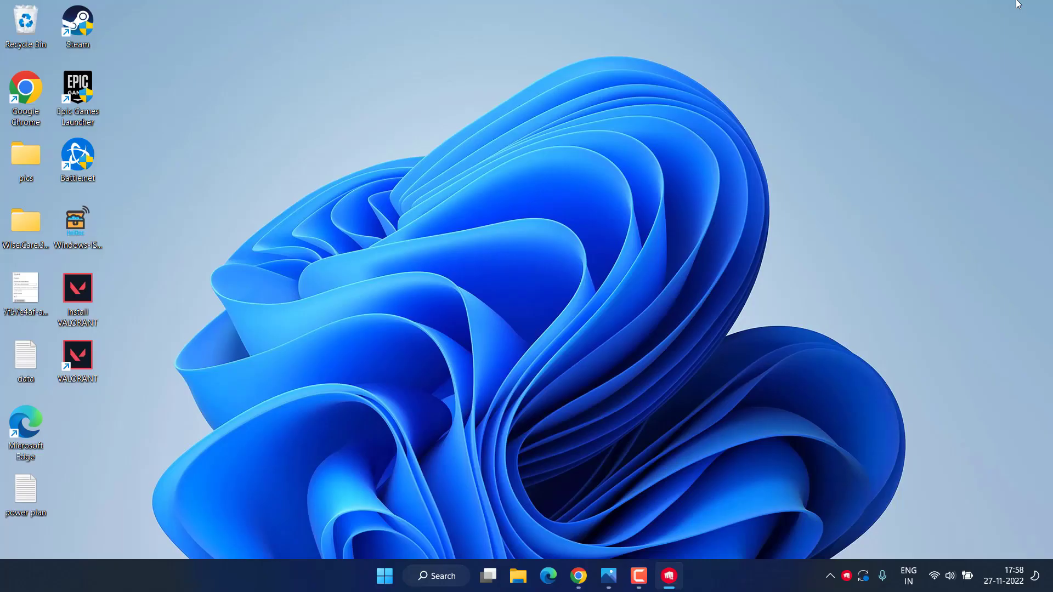
Step: Browse to C:\Riot Games\VALORANT\live\ShooterGame\Binaries\Win64 and right-click VALORANT-Win64-Shipping
left_click(518, 575)
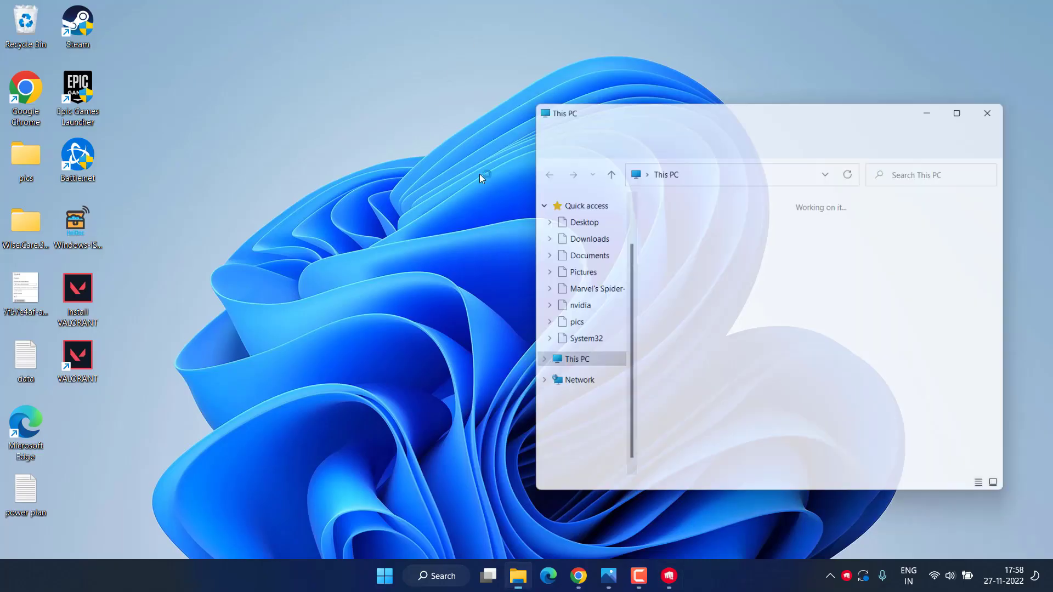
left_click(957, 113)
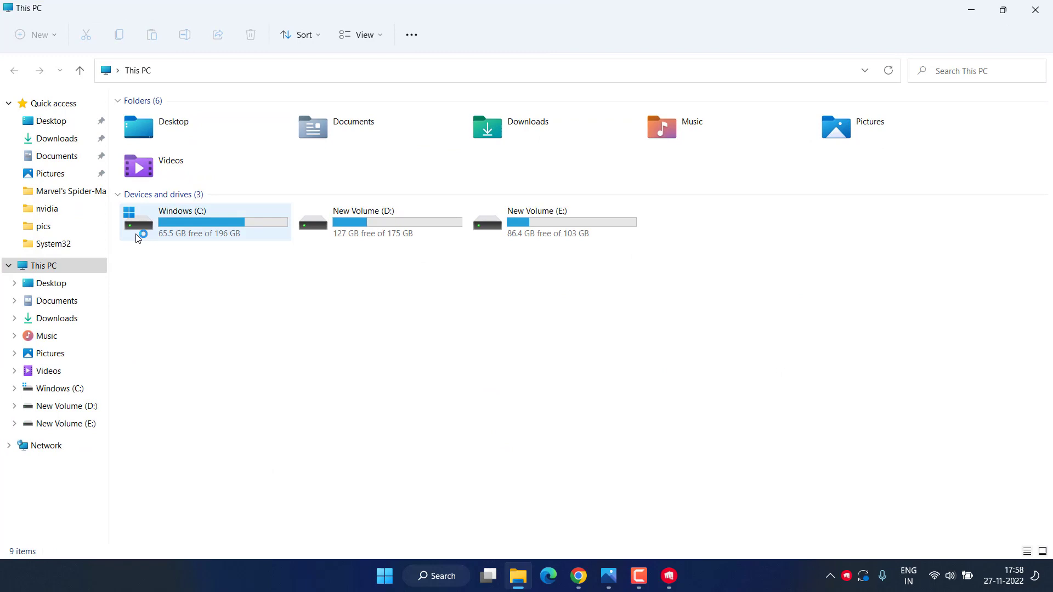
double_click(205, 222)
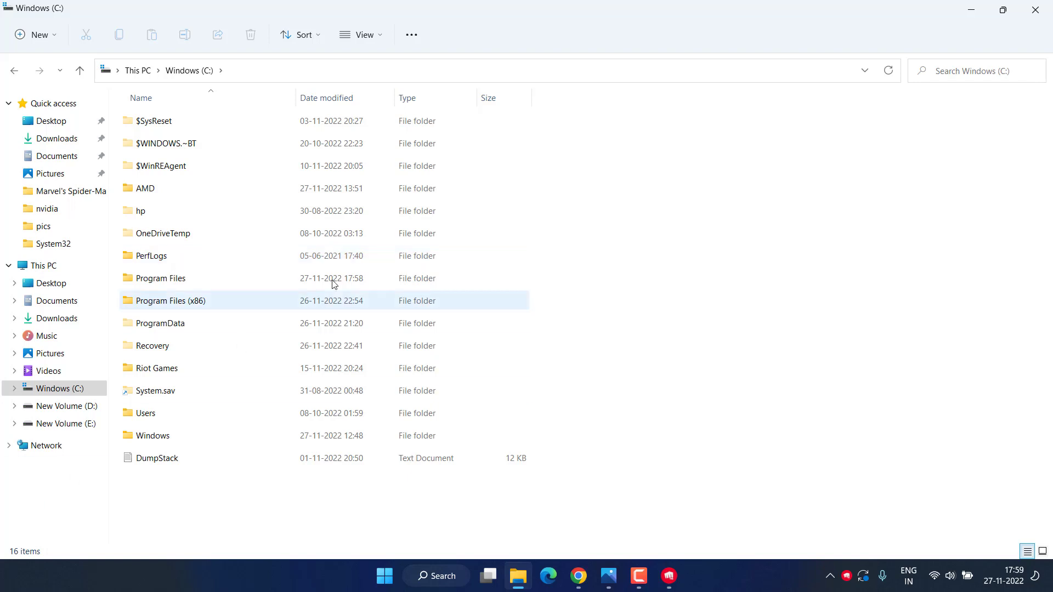
double_click(157, 368)
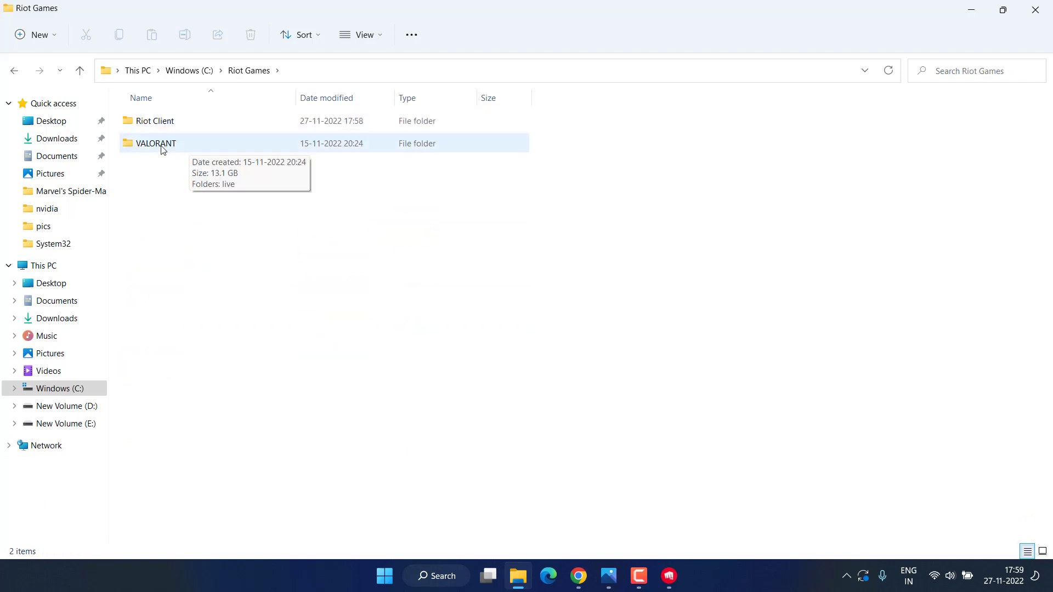
double_click(156, 143)
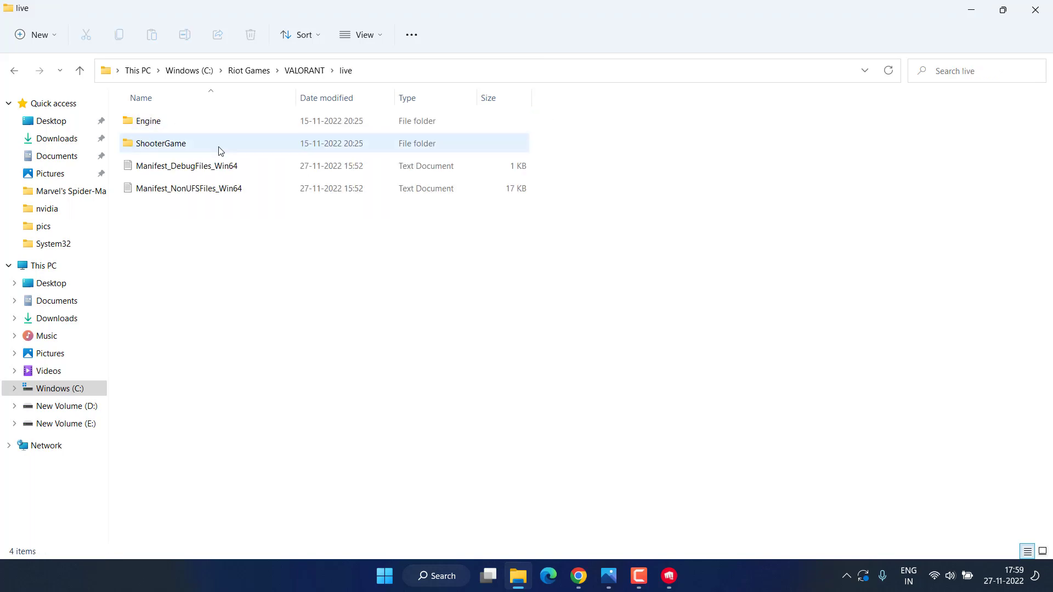
double_click(161, 144)
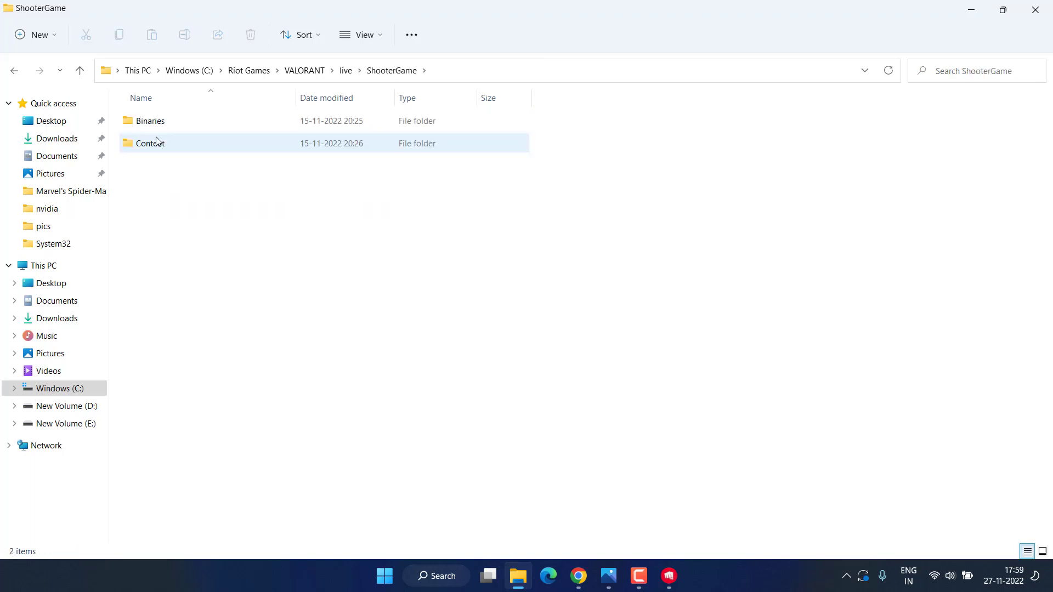
double_click(150, 121)
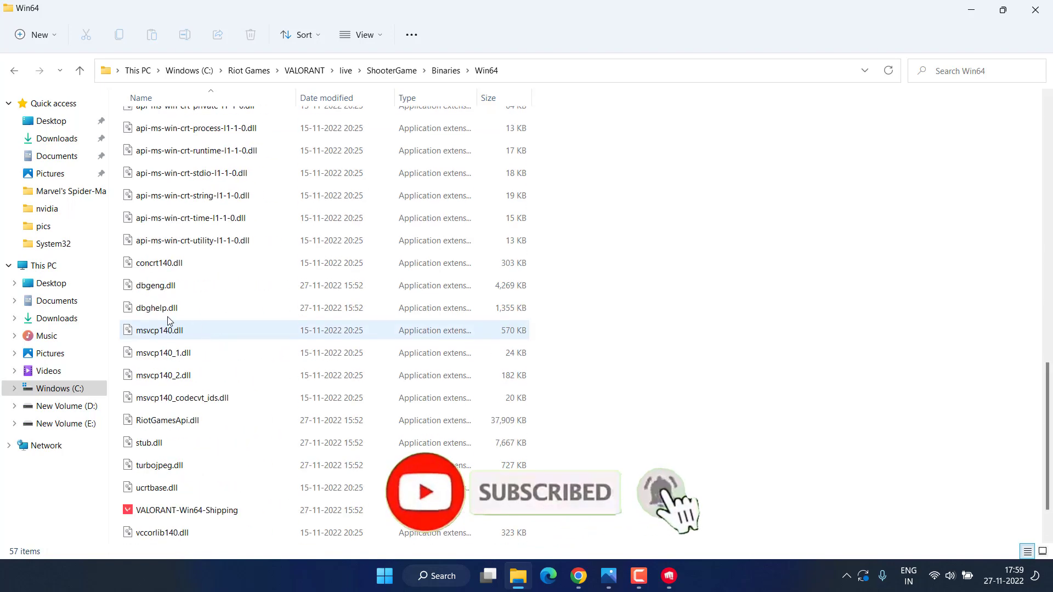
left_click(186, 510)
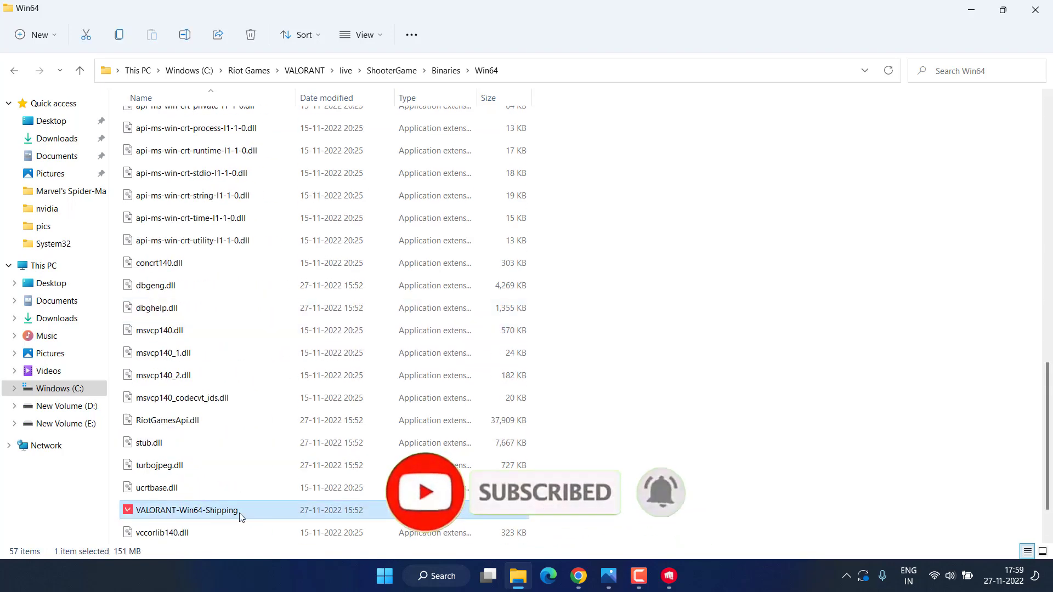
right_click(187, 510)
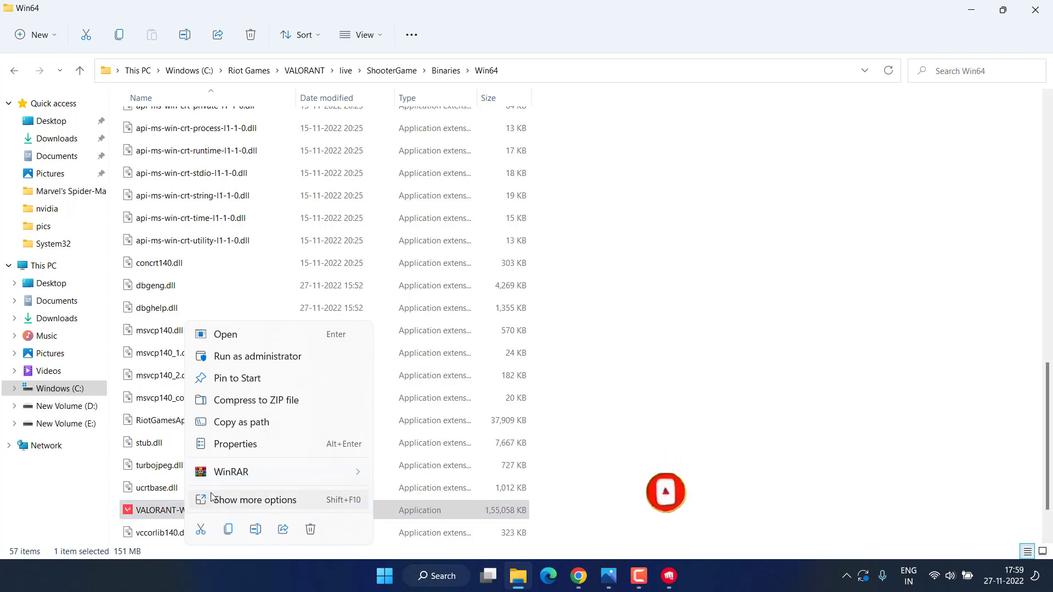
Step: Tick 'Run this program as an administrator' on VALORANT-Win64-Shipping's Compatibility tab
left_click(234, 444)
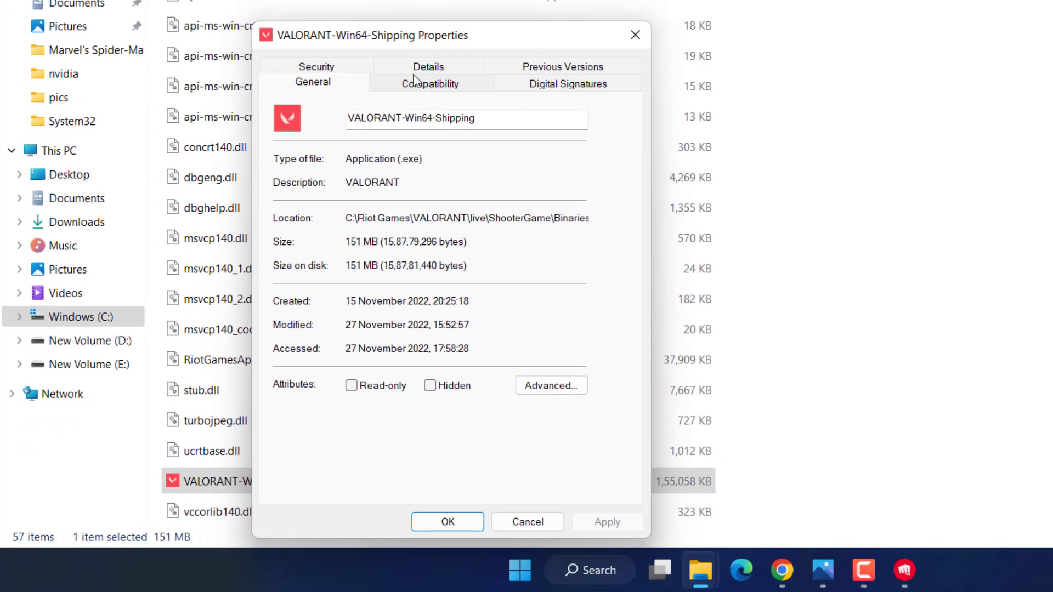
left_click(430, 83)
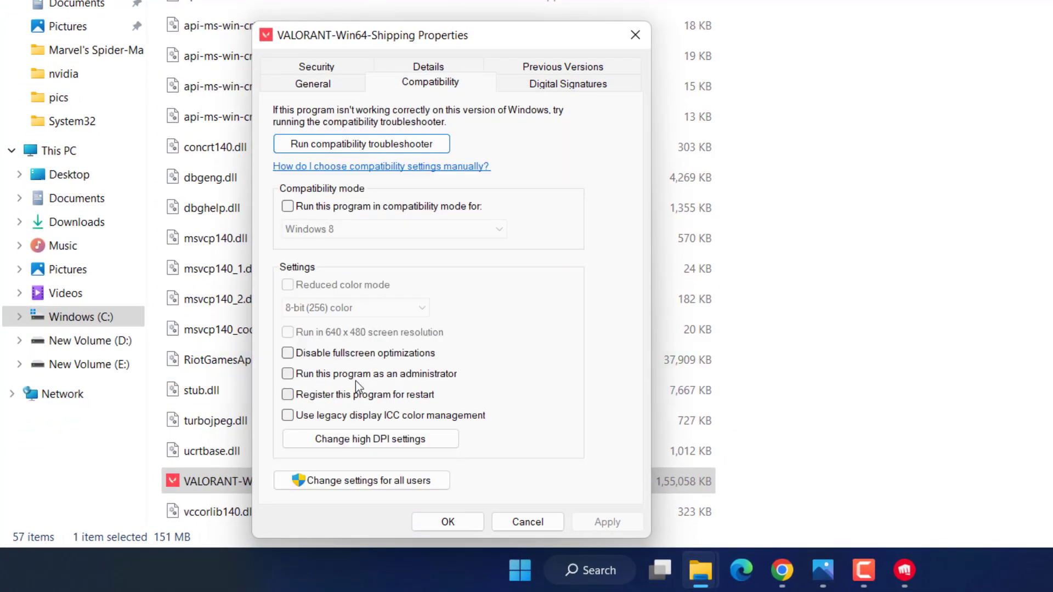
left_click(287, 373)
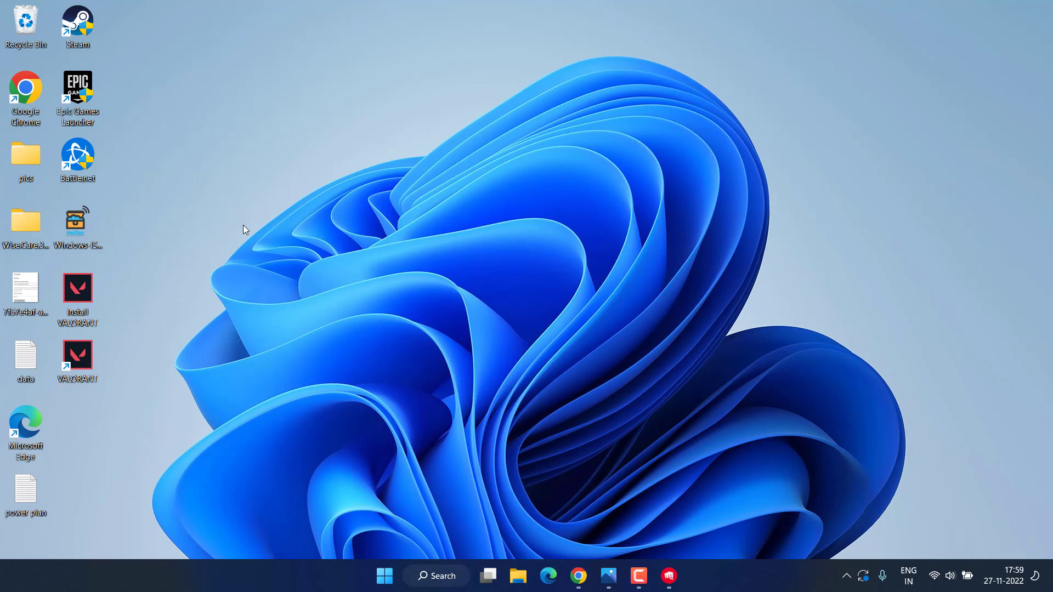
mouse_move(372, 559)
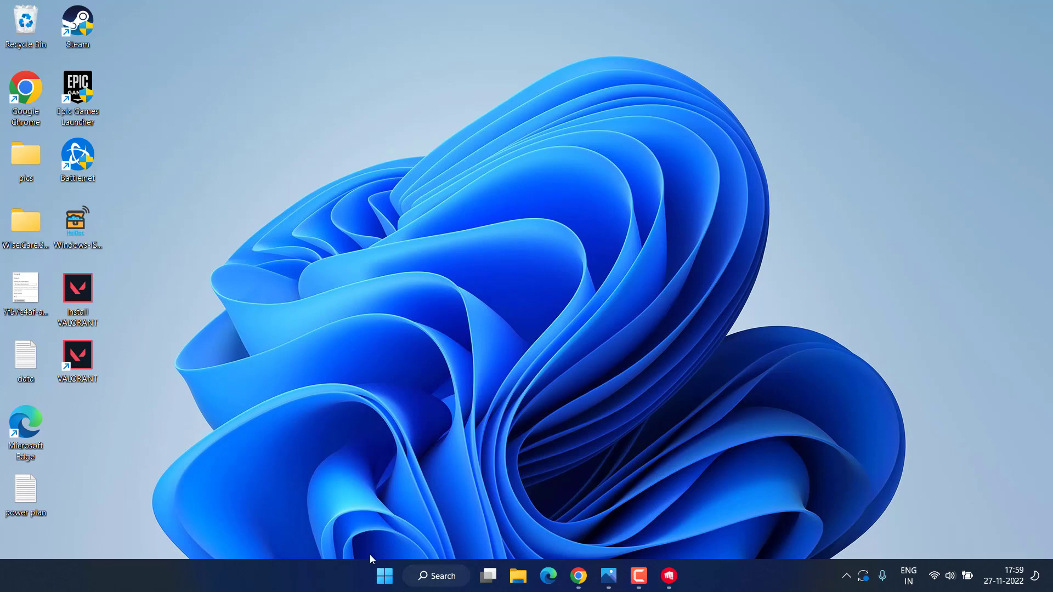
Step: Open Task Manager from the Start button's quick link menu
right_click(385, 575)
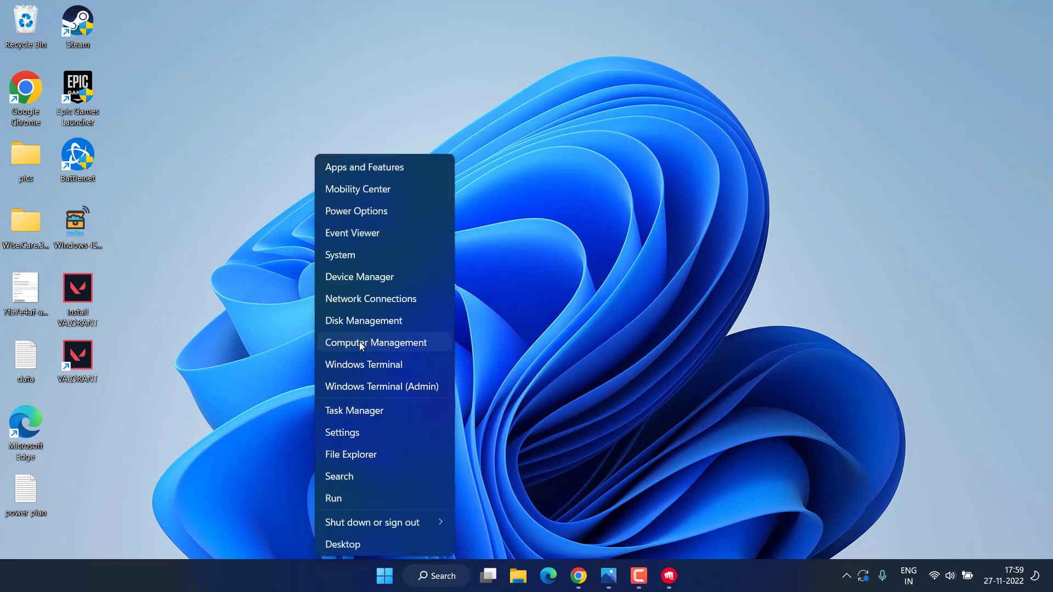
left_click(354, 410)
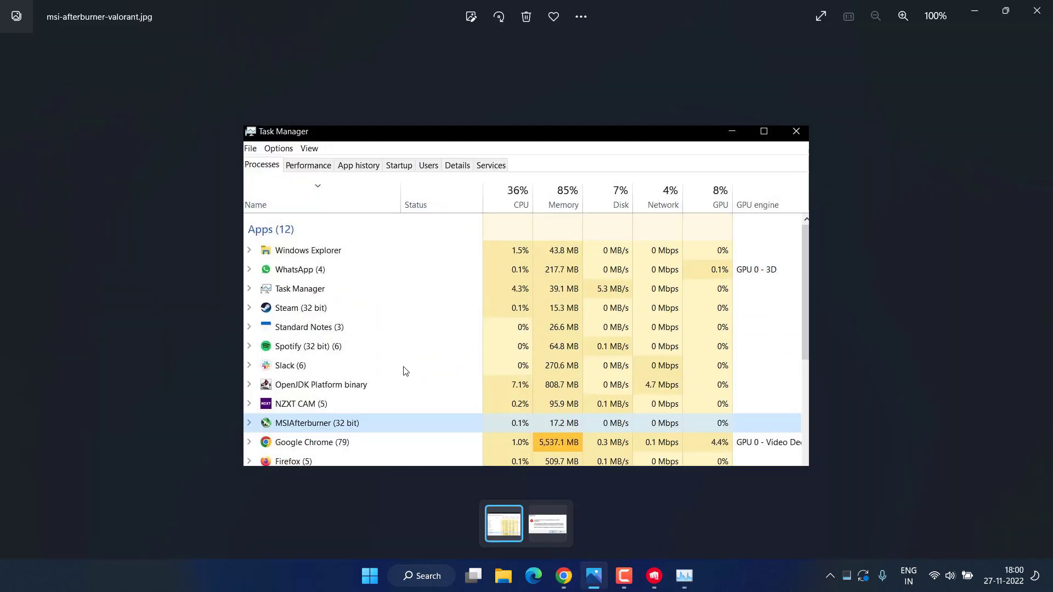
mouse_move(348, 440)
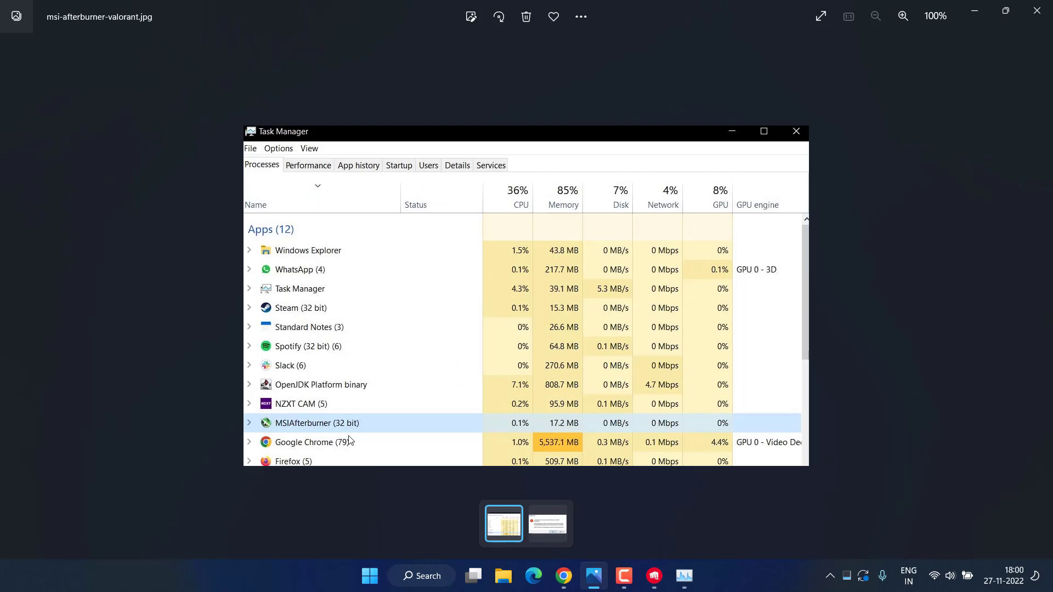
mouse_move(354, 424)
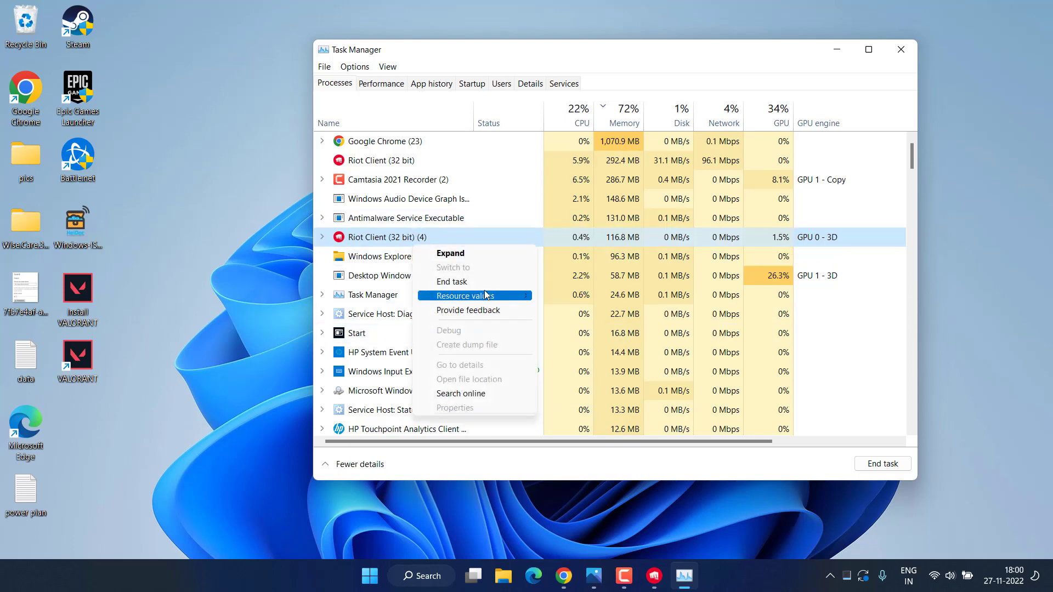
mouse_move(475, 281)
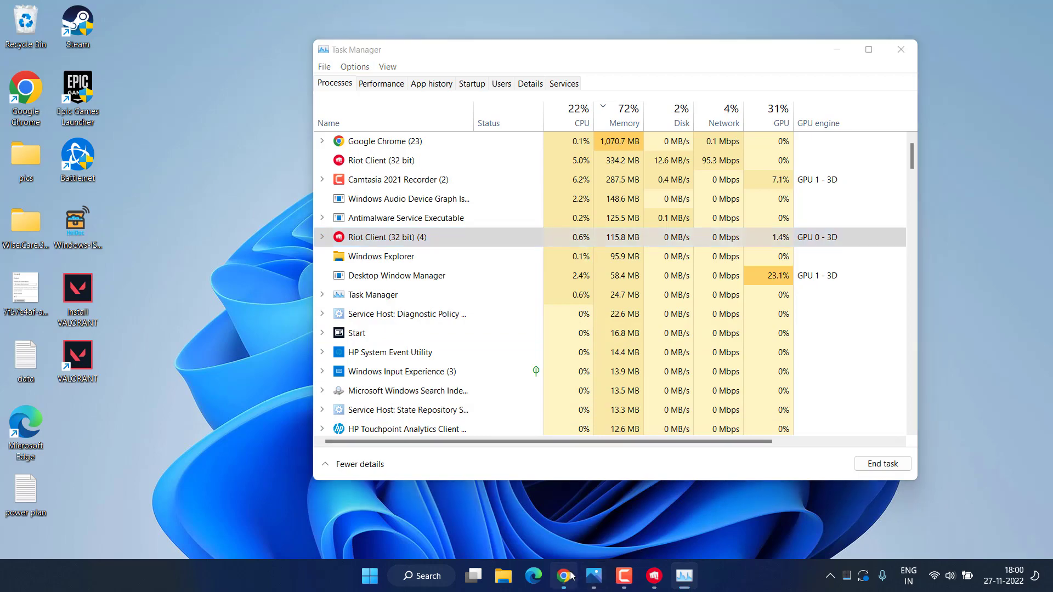
left_click(563, 576)
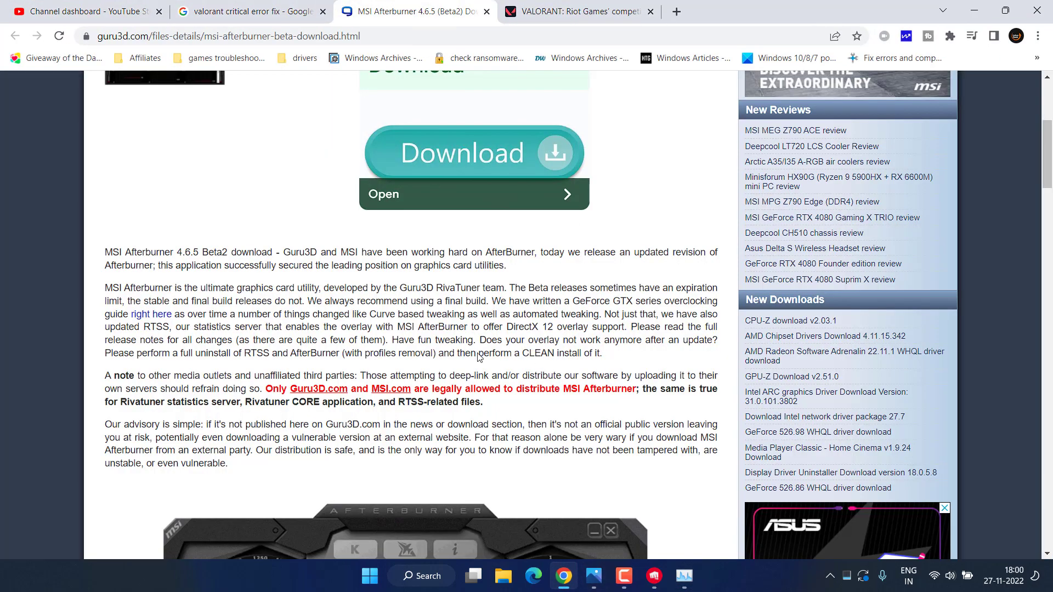
scroll("up", 3)
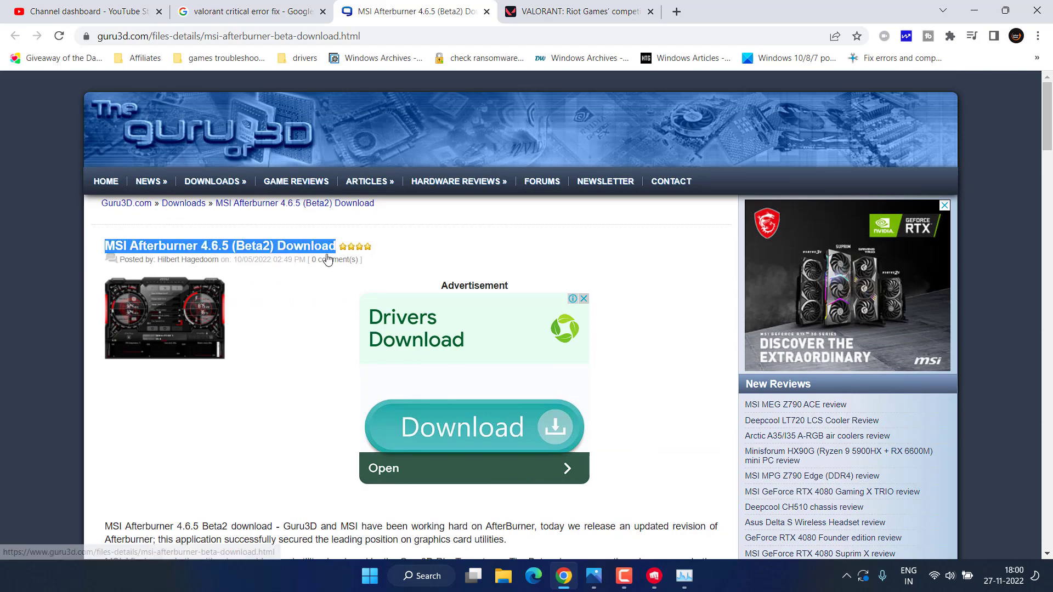
scroll("down", 3)
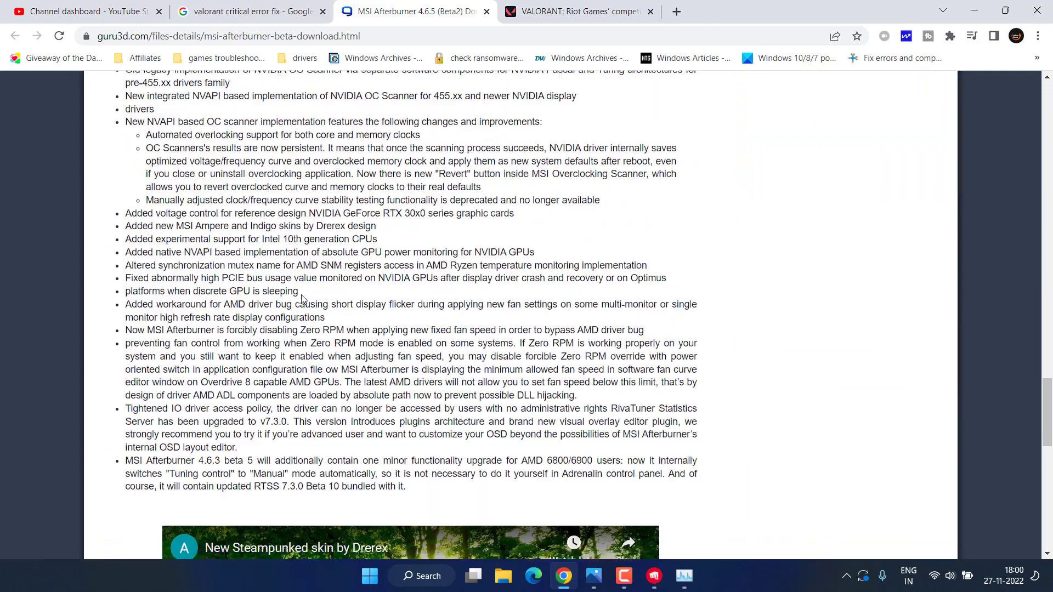
scroll("down", 3)
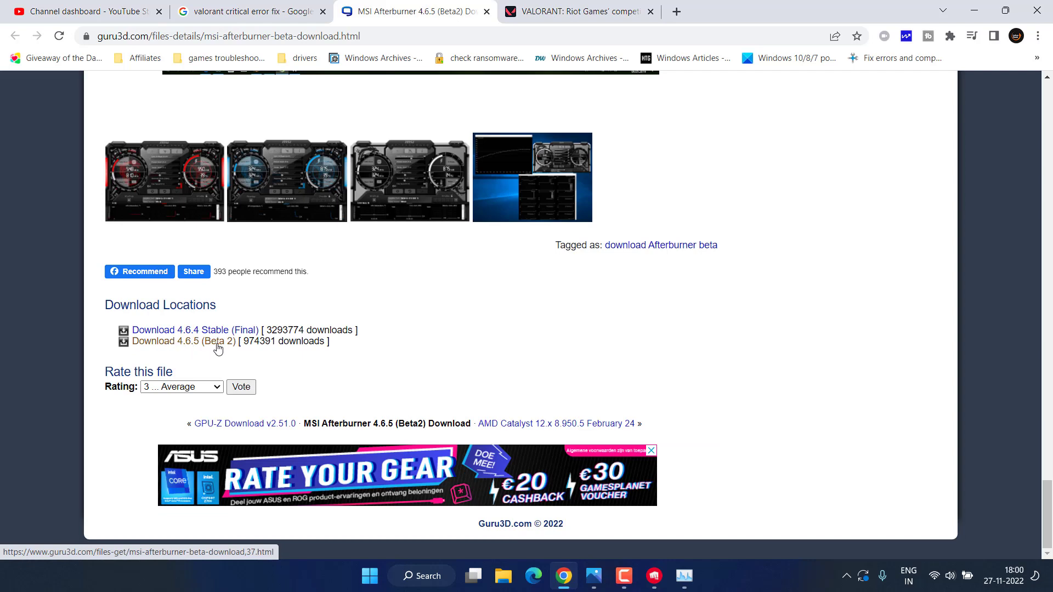
mouse_move(153, 349)
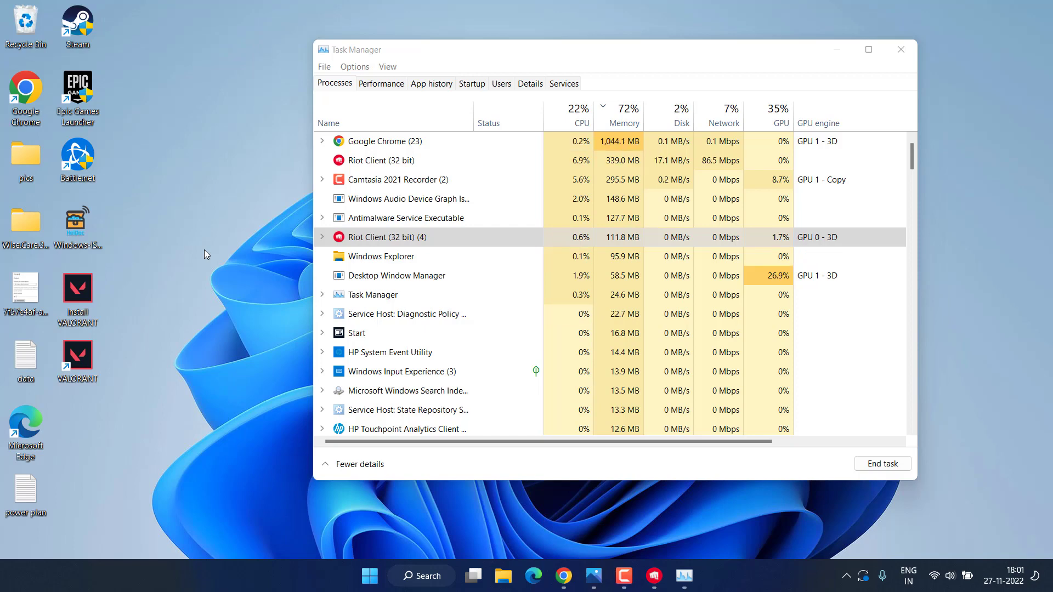
mouse_move(64, 275)
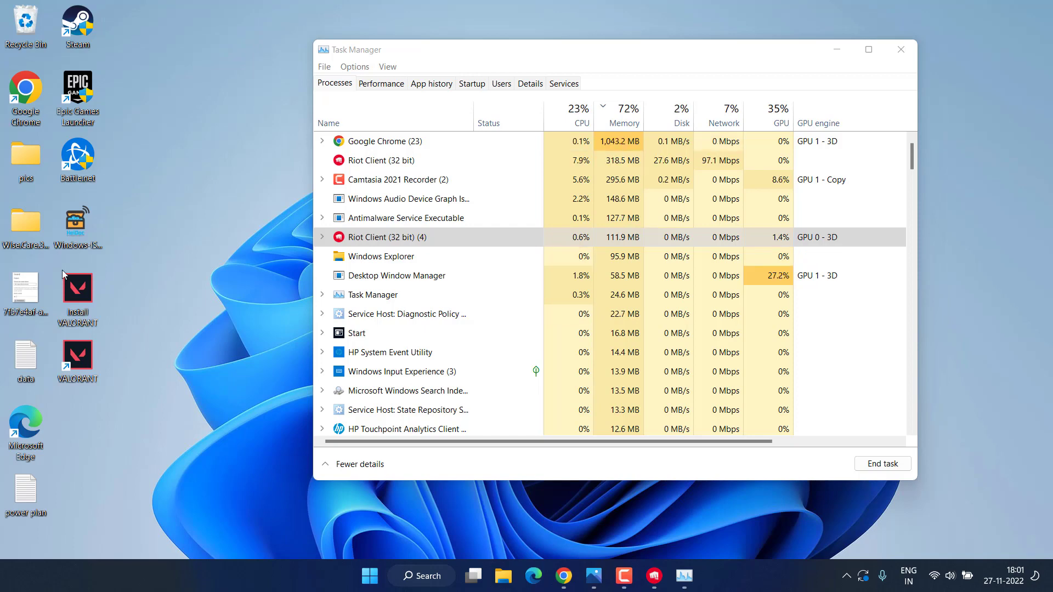
mouse_move(488, 123)
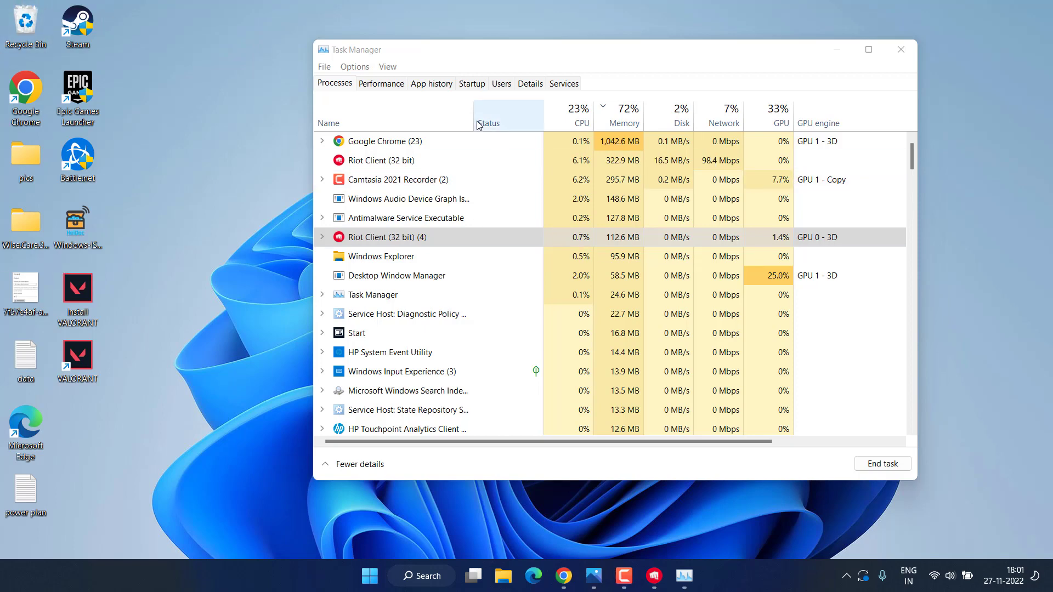
Step: Disable Radeon Software Startup Task on the Startup tab and close Task Manager
left_click(471, 83)
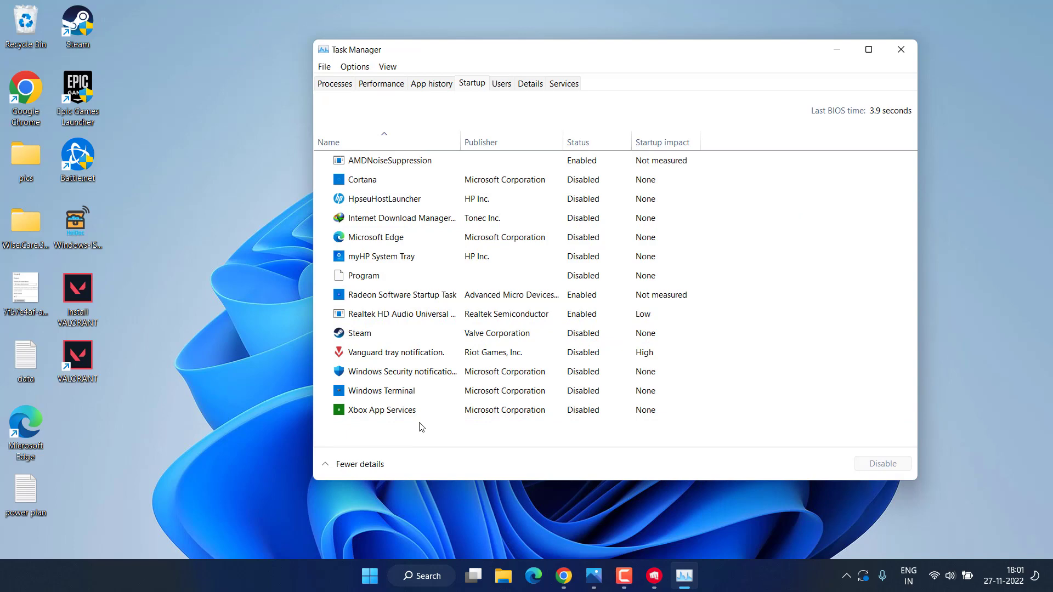
right_click(403, 294)
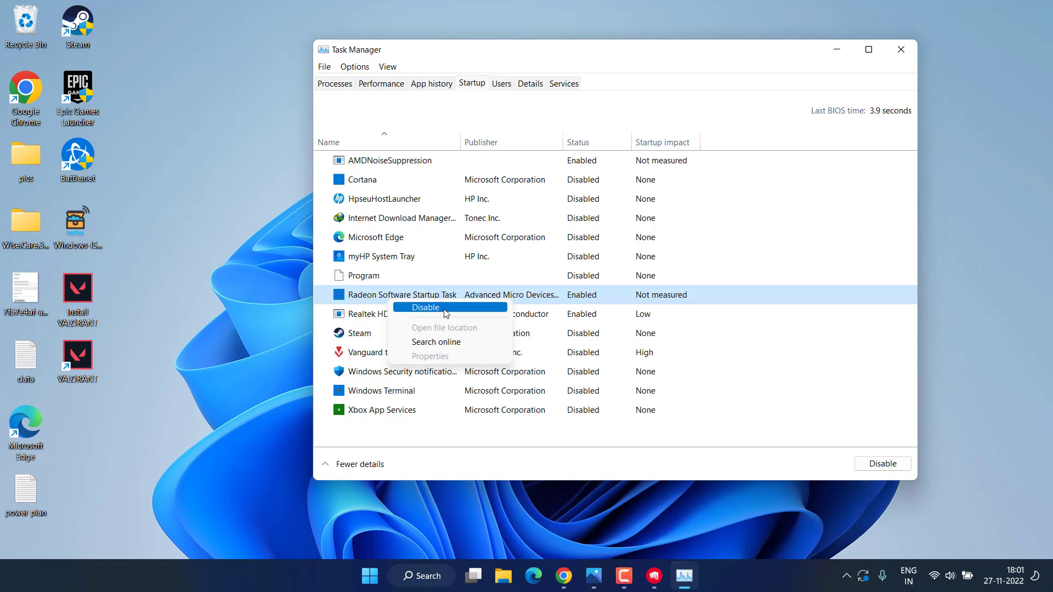
left_click(426, 308)
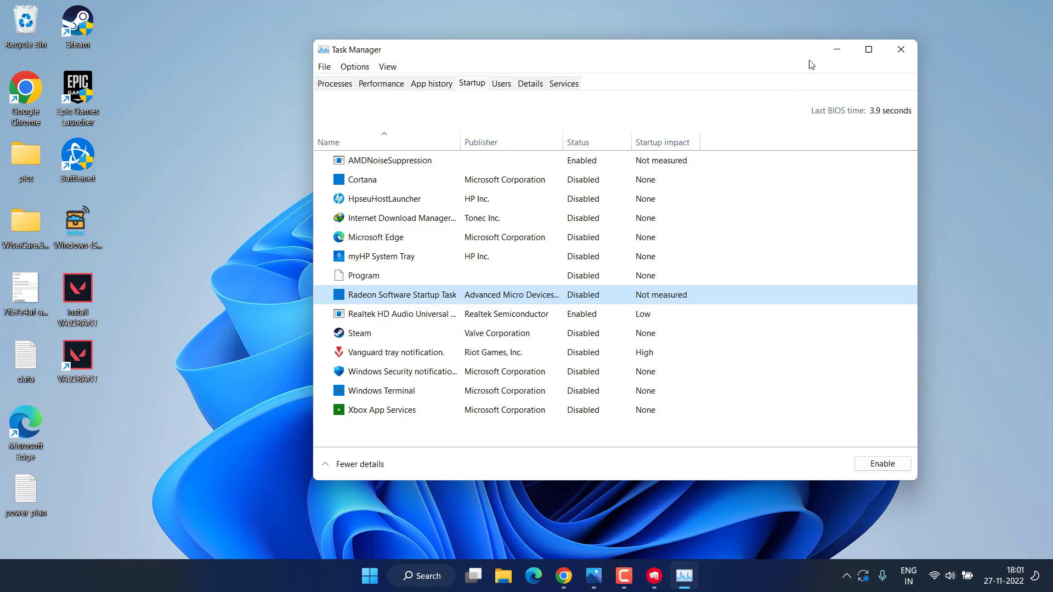
left_click(900, 48)
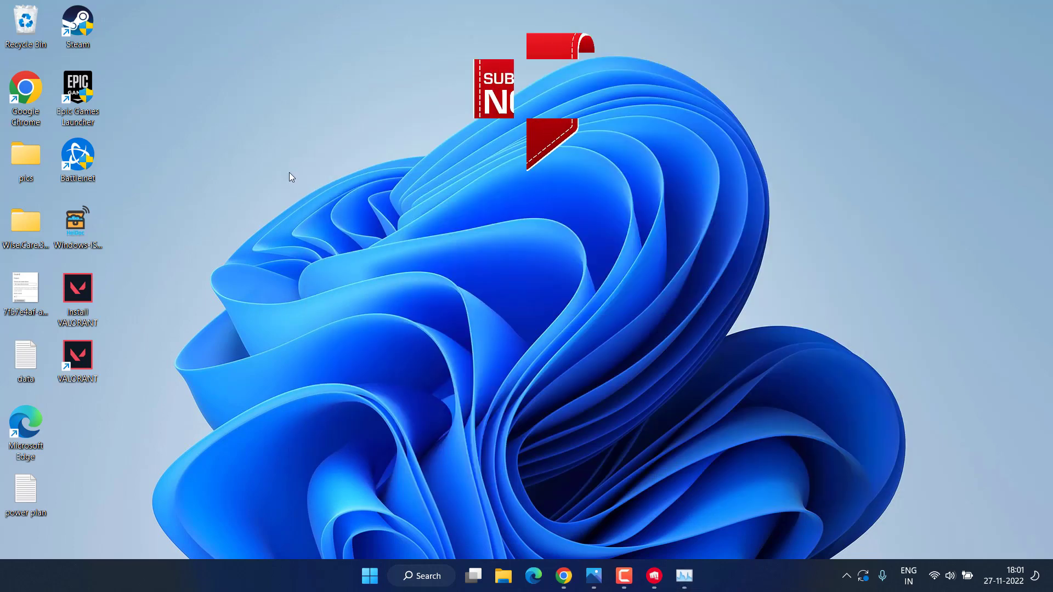